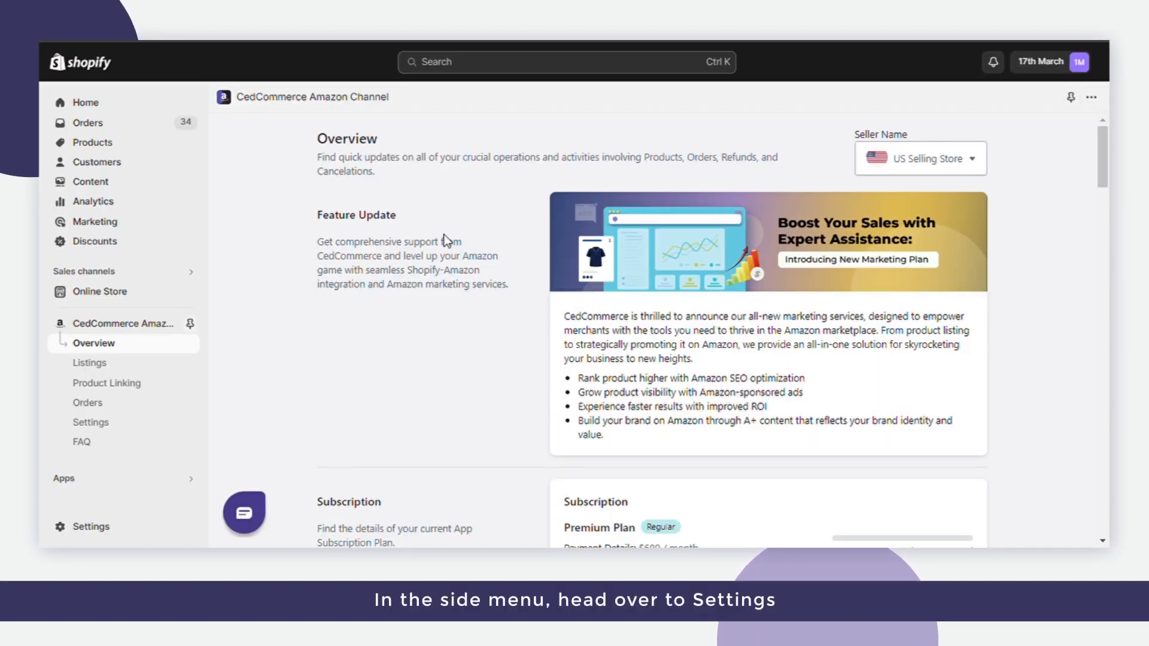
Go to the app's Settings and show the Product Templates section.
{"action": "left_click", "coordinate": [89, 422]}
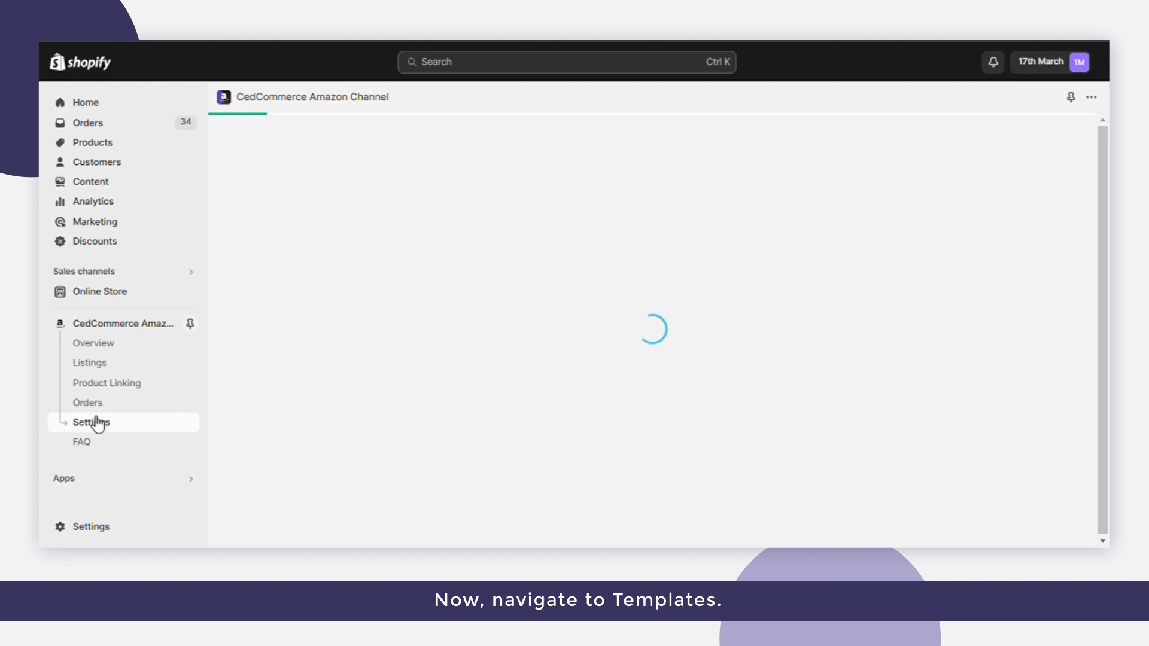
{"action": "left_click", "coordinate": [782, 211]}
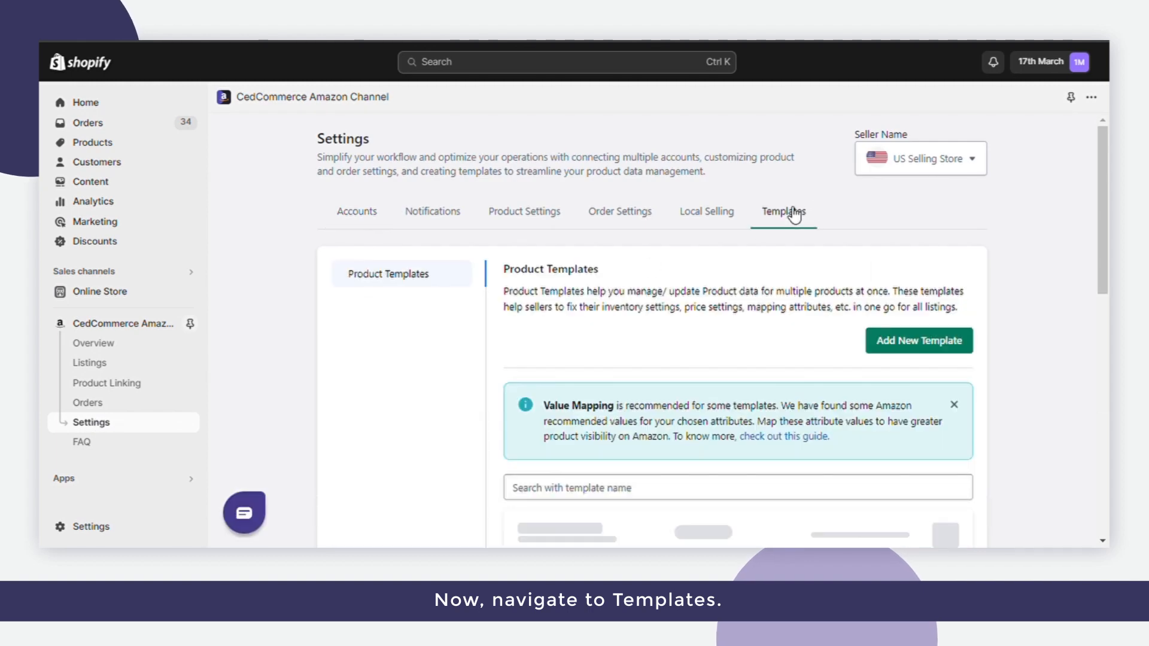
Create a new template named 'Test Templ', pick its Amazon category and reach Filter Products.
{"action": "left_click", "coordinate": [918, 341]}
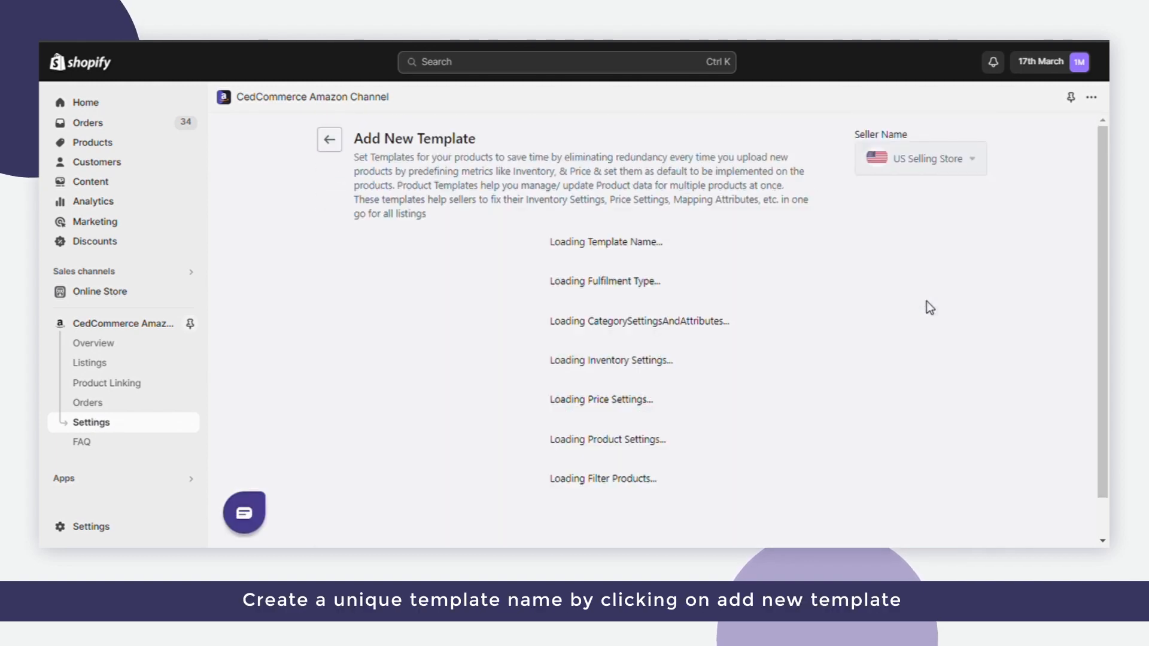
{"action": "type", "text": "t"}
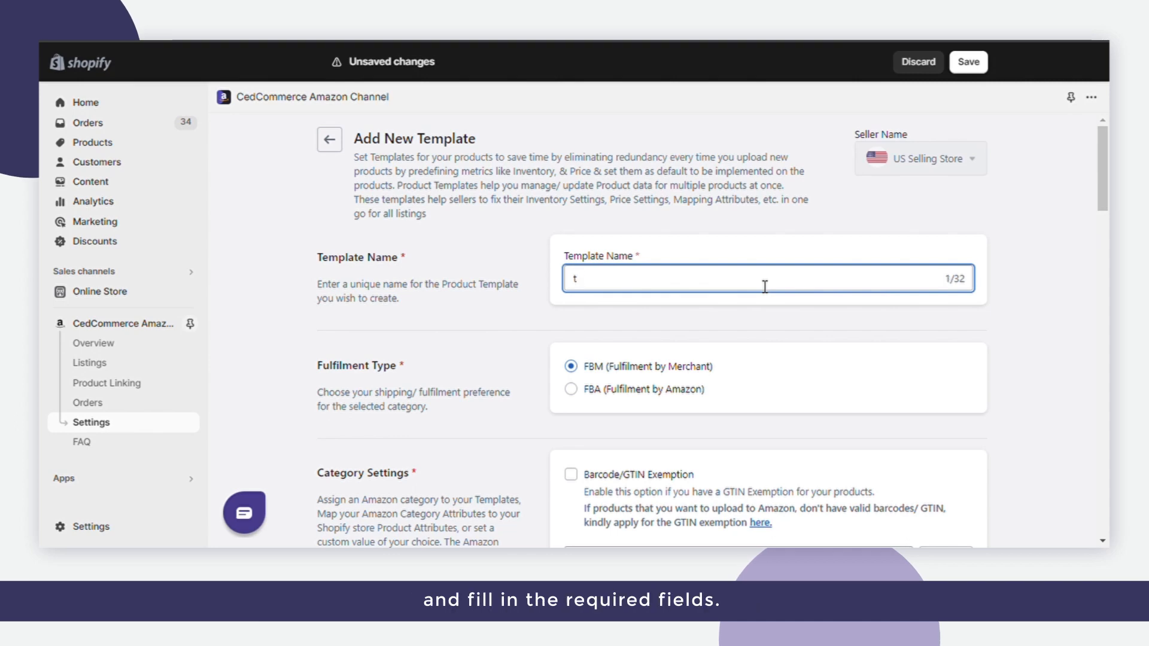
{"action": "type", "text": "Test Templ"}
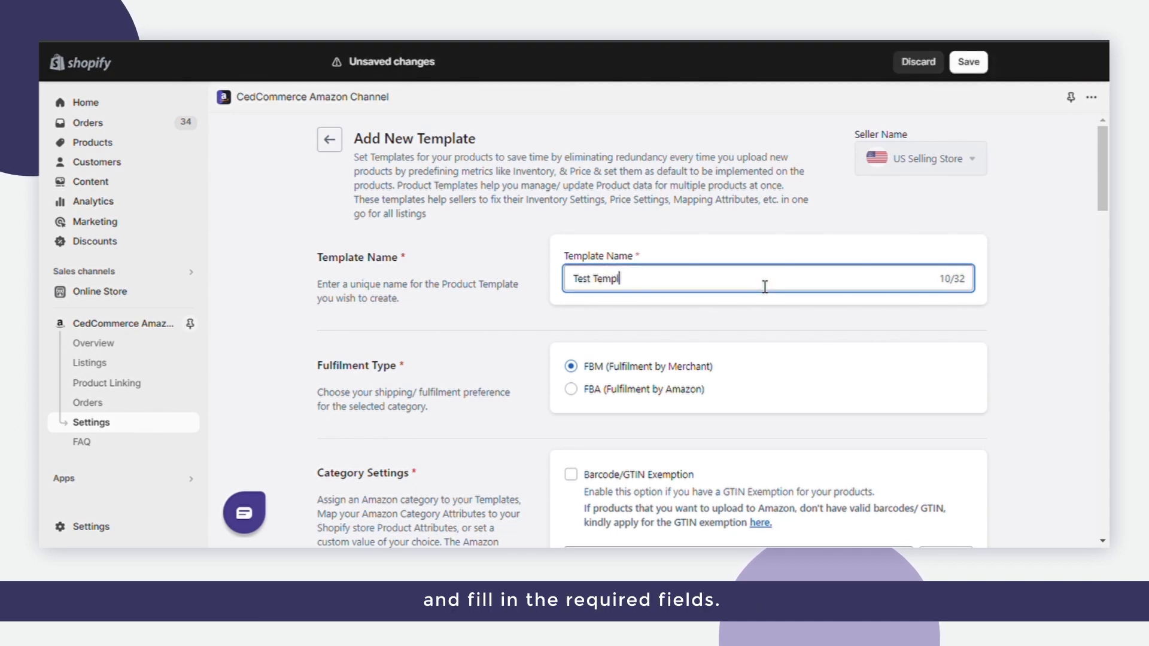
{"action": "scroll", "scroll_direction": "down", "scroll_amount": 3}
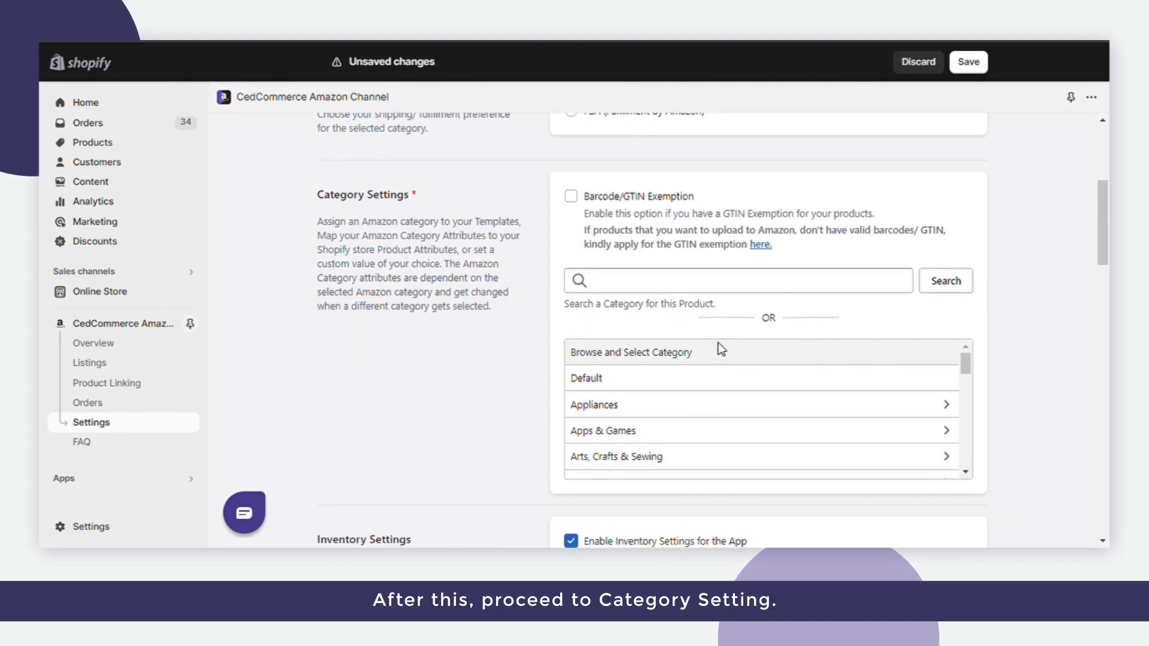
{"action": "left_click", "coordinate": [584, 378]}
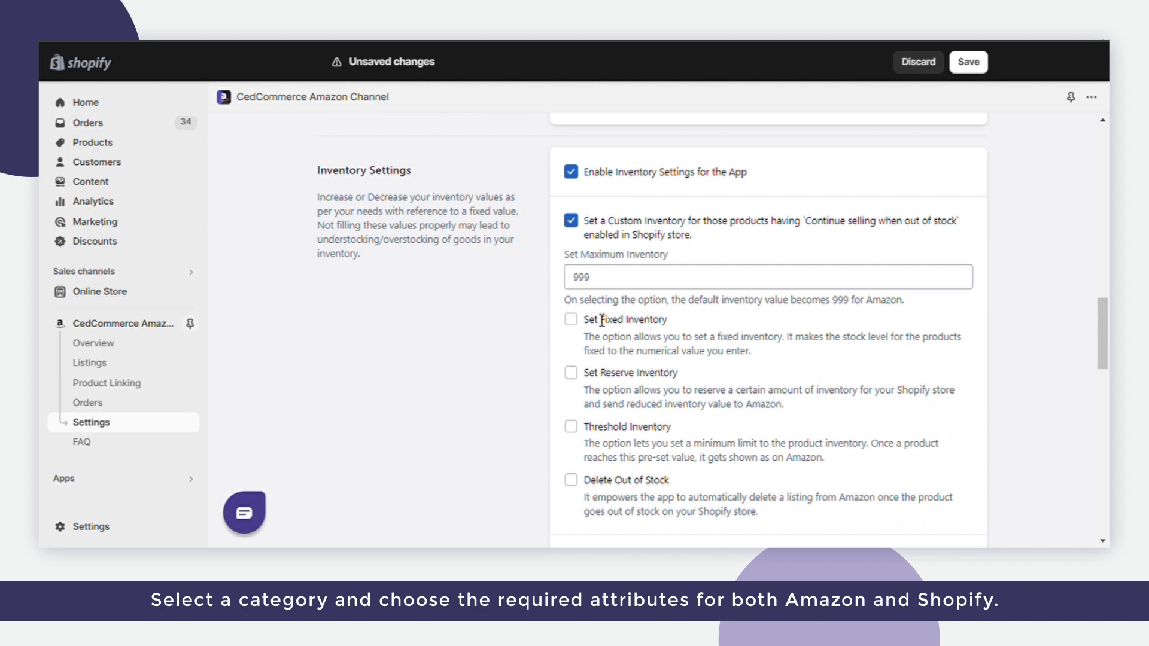
{"action": "scroll", "scroll_direction": "down", "scroll_amount": 3}
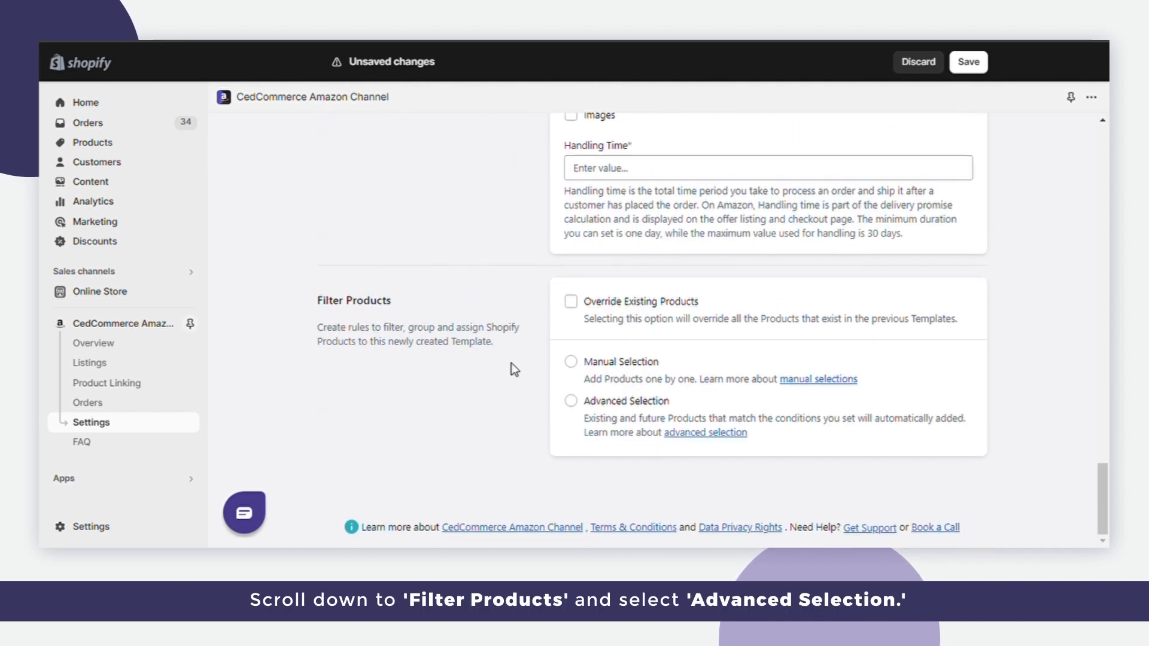
Set an advanced filter of Quantity Greater Than Equal To 5 and preview the 88 matching products.
{"action": "left_click", "coordinate": [571, 401]}
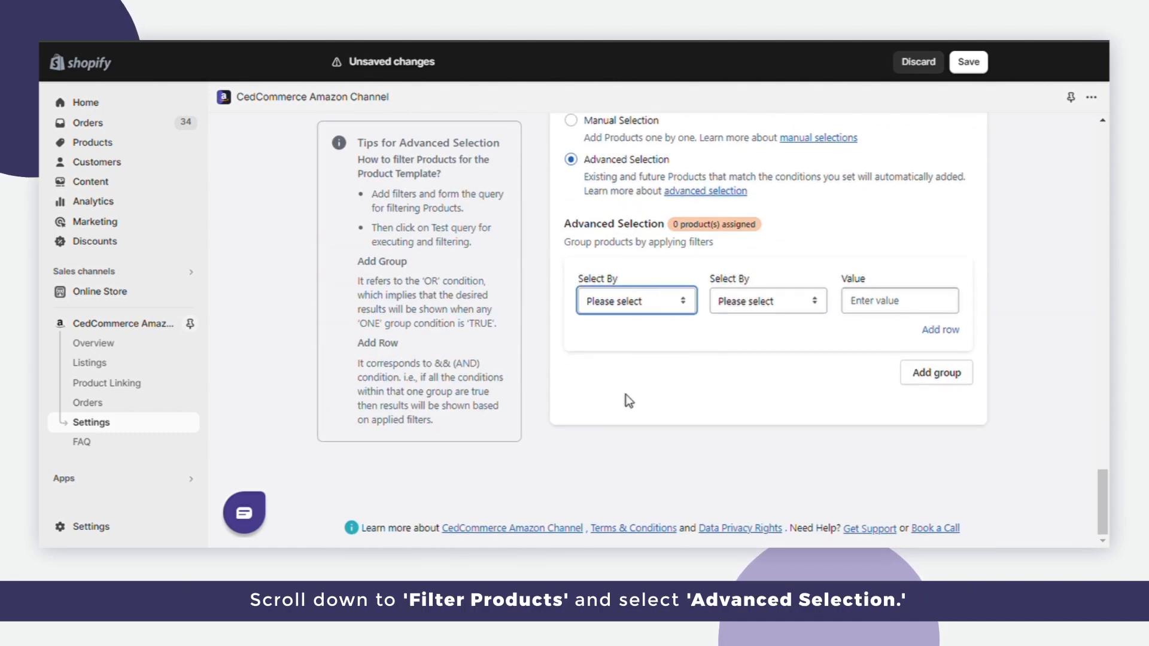
{"action": "left_click", "coordinate": [635, 301]}
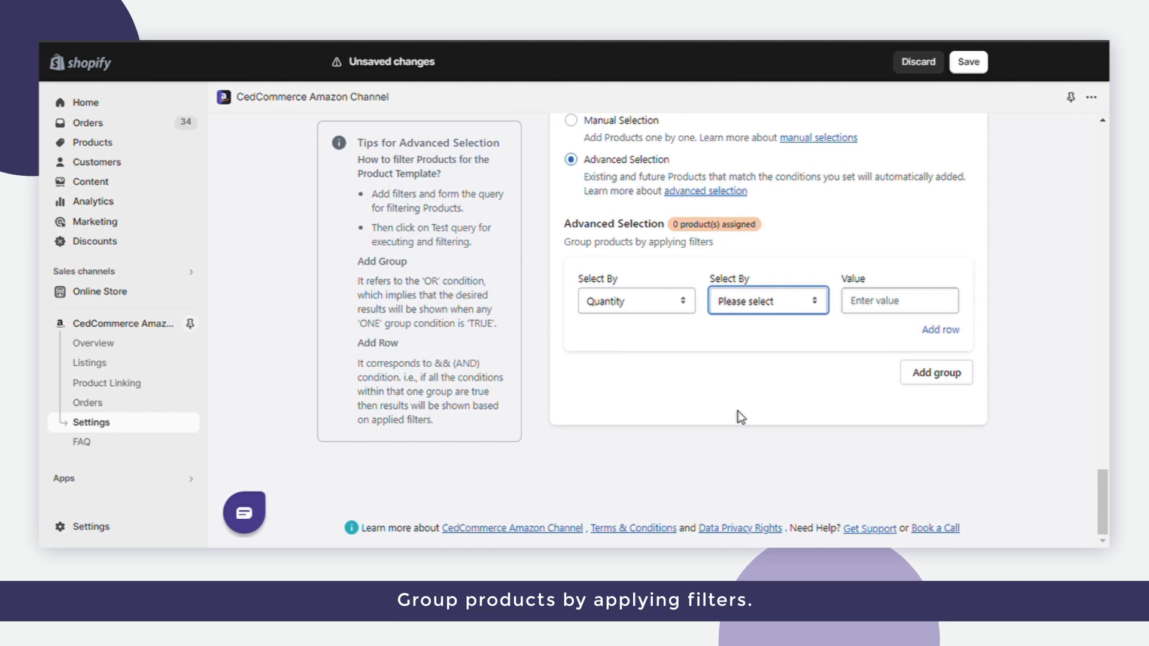
{"action": "type", "text": "5"}
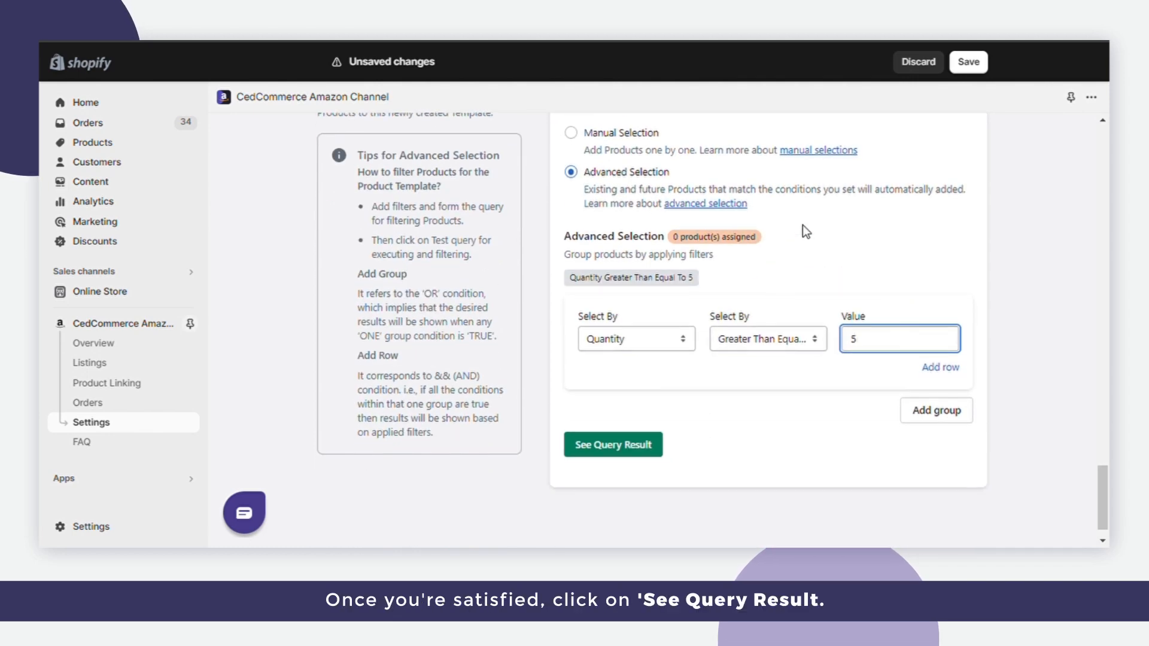
{"action": "left_click", "coordinate": [612, 443]}
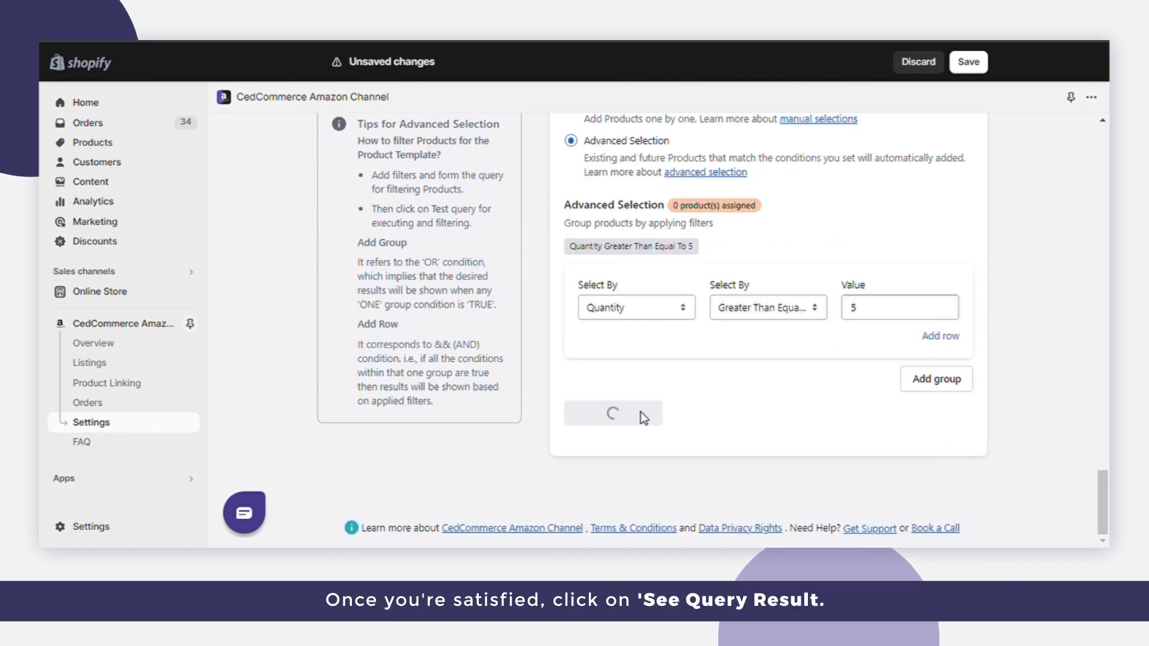
{"action": "left_click", "coordinate": [613, 412]}
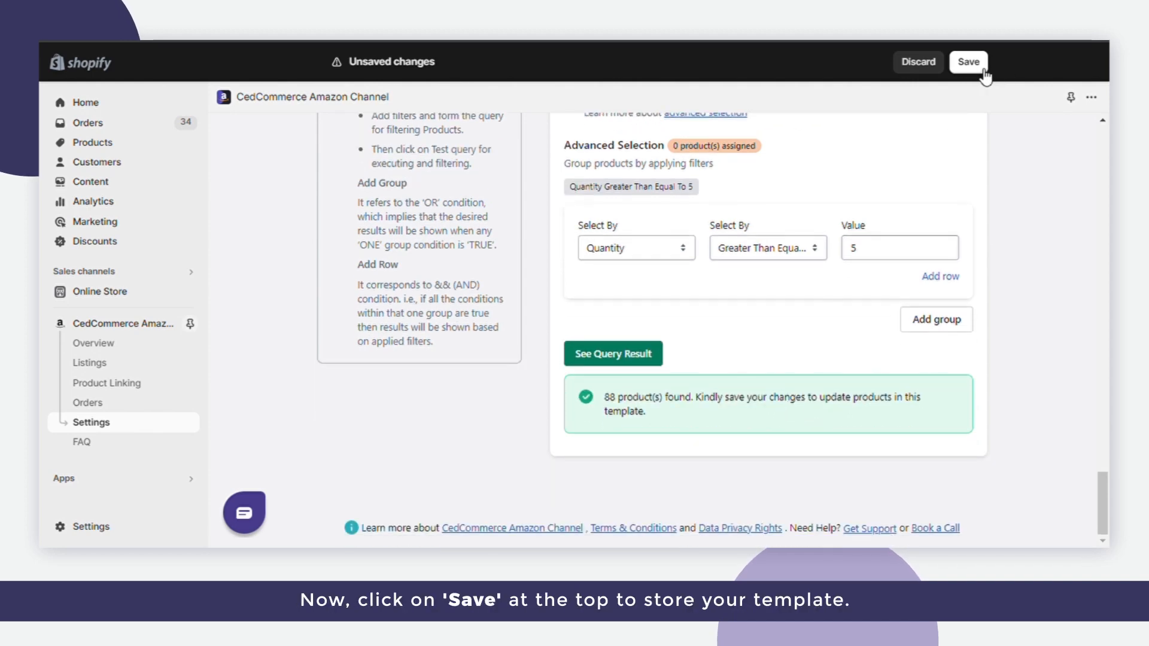
Save the new template and dismiss the Important information notice.
{"action": "left_click", "coordinate": [968, 61]}
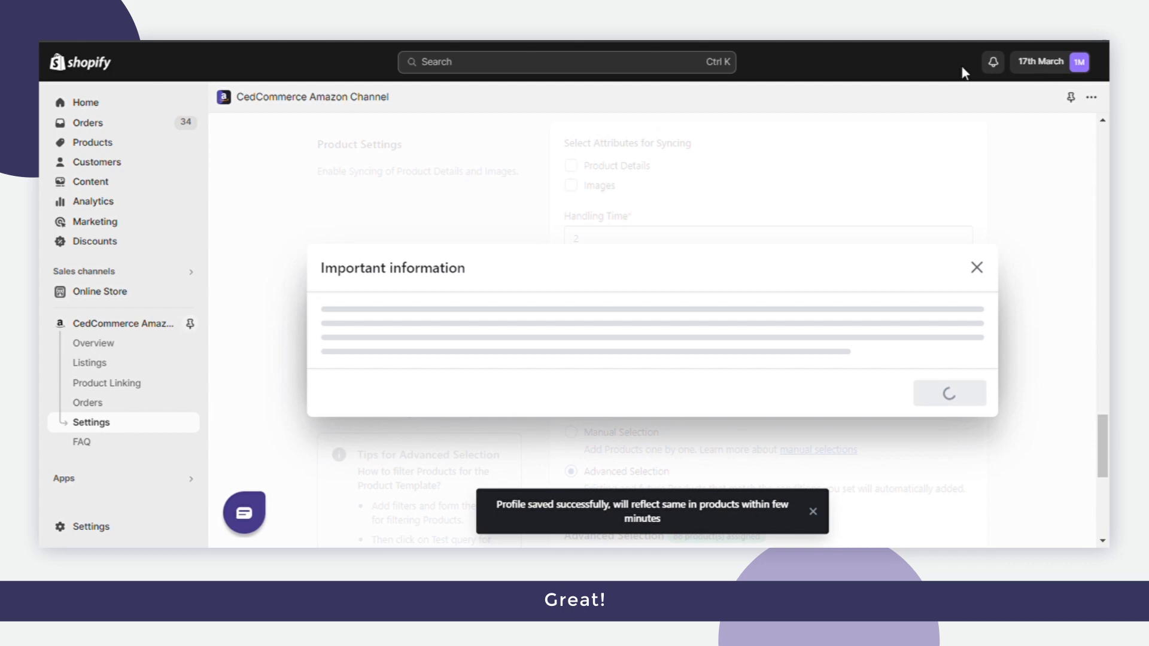
{"action": "left_click", "coordinate": [977, 267]}
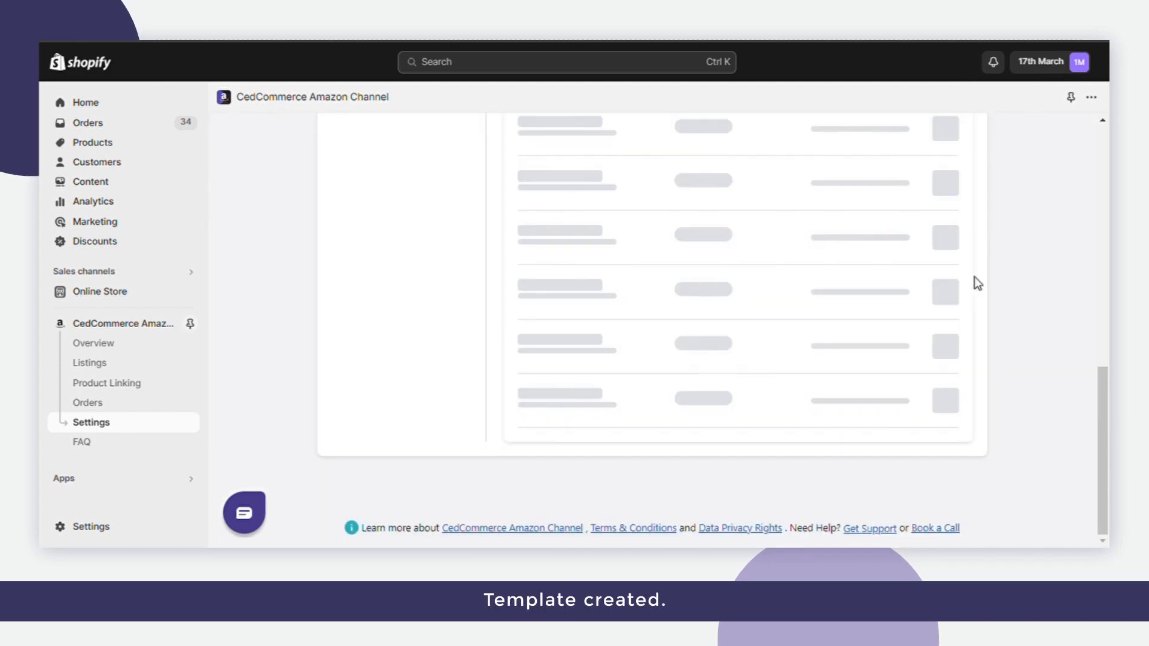
{"action": "left_click", "coordinate": [88, 362]}
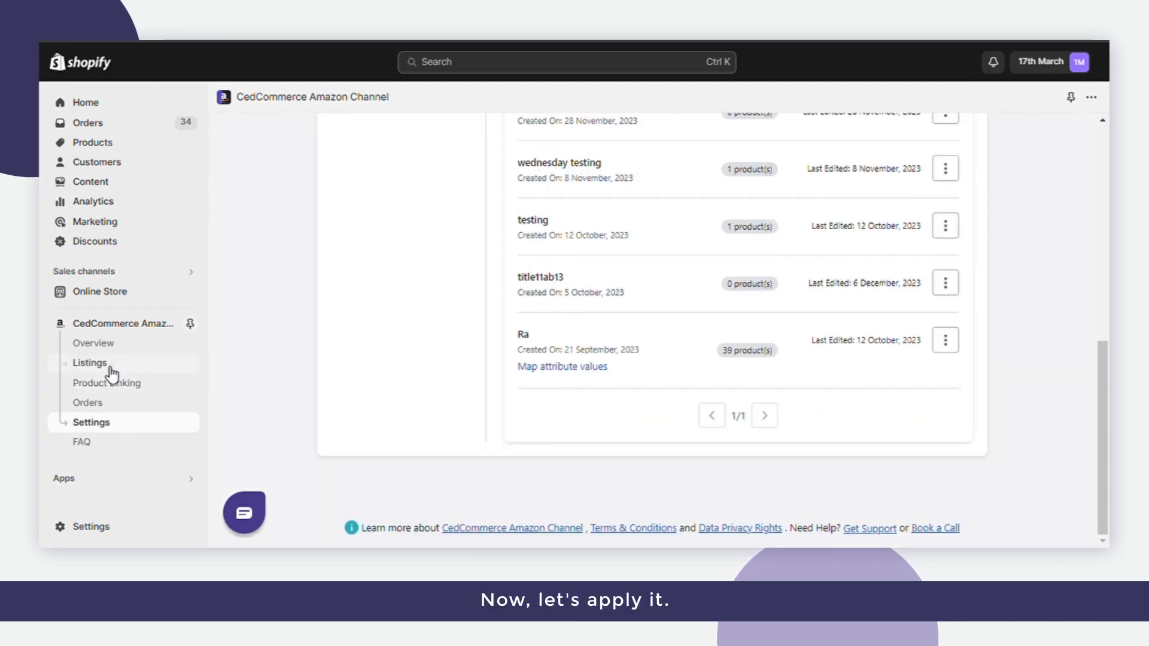
Go to Listings and dismiss the token renewal Attention alert.
{"action": "left_click", "coordinate": [88, 363]}
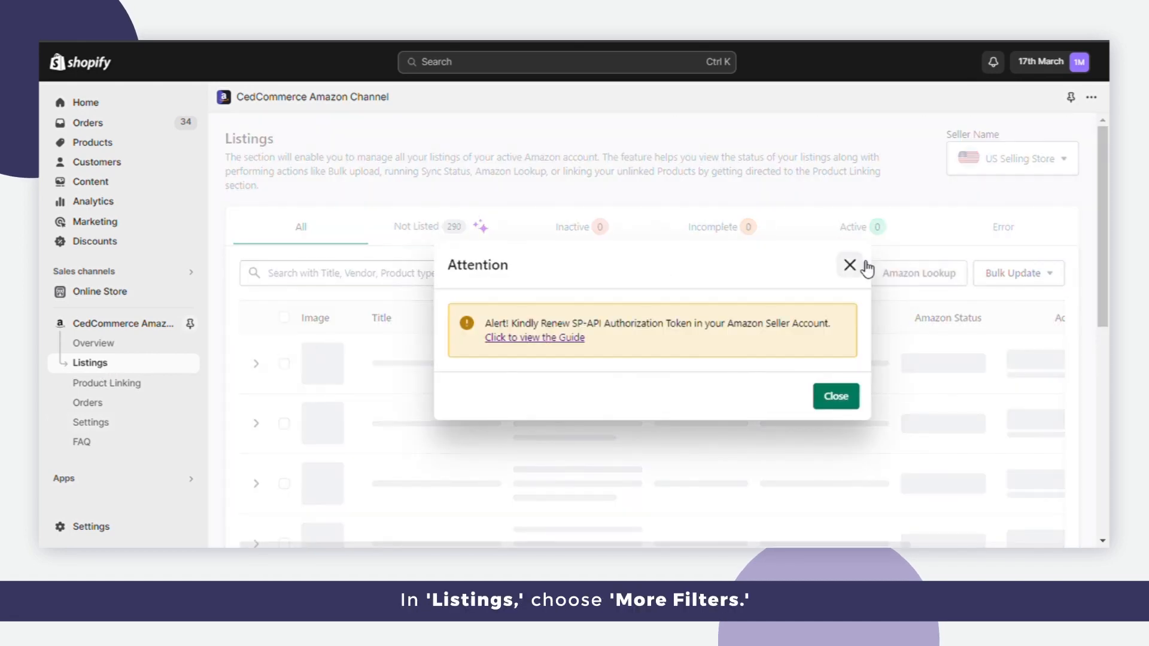
{"action": "left_click", "coordinate": [850, 266]}
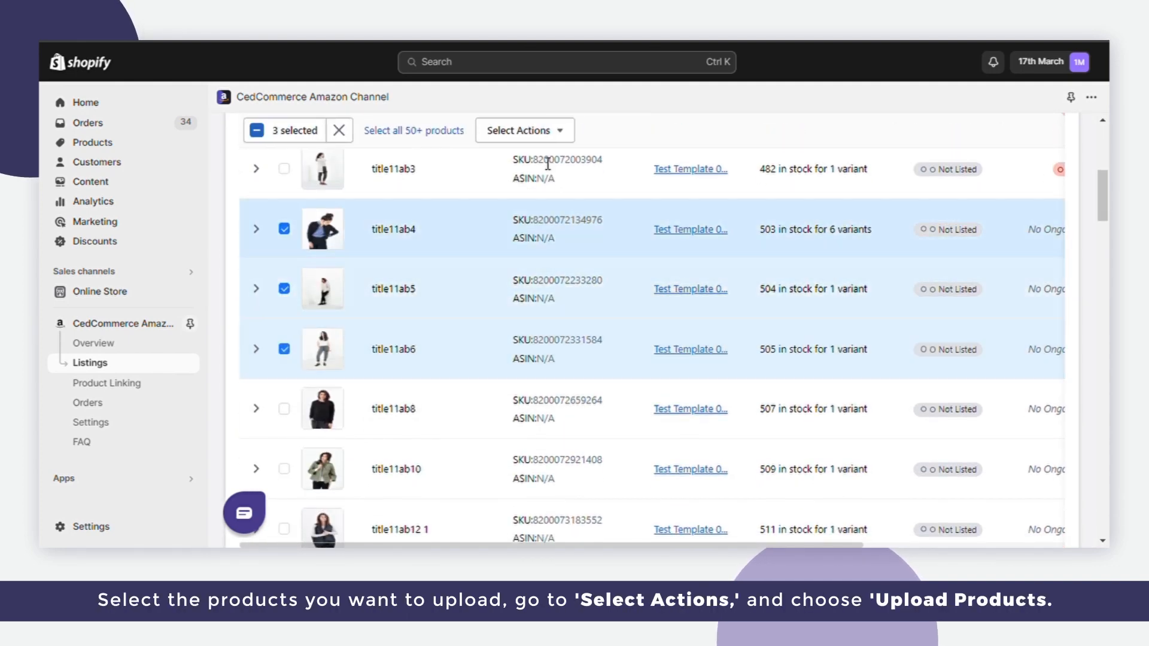
Choose Upload Product(s) from Select Actions and confirm the upload to Amazon.
{"action": "left_click", "coordinate": [522, 129]}
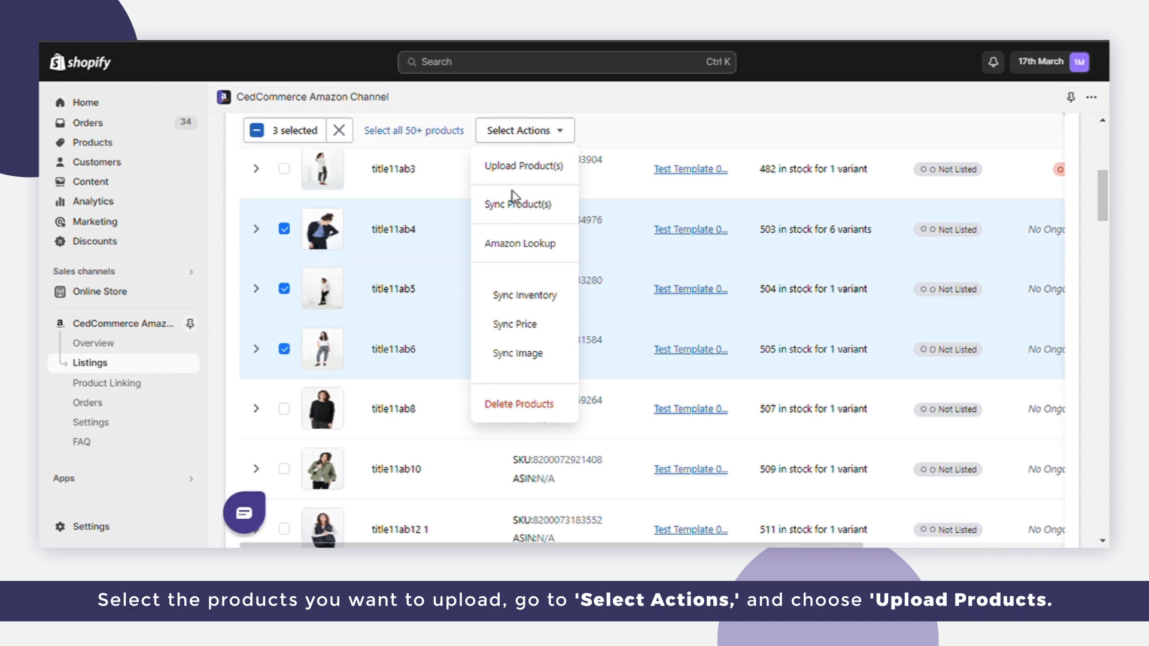
{"action": "left_click", "coordinate": [523, 165]}
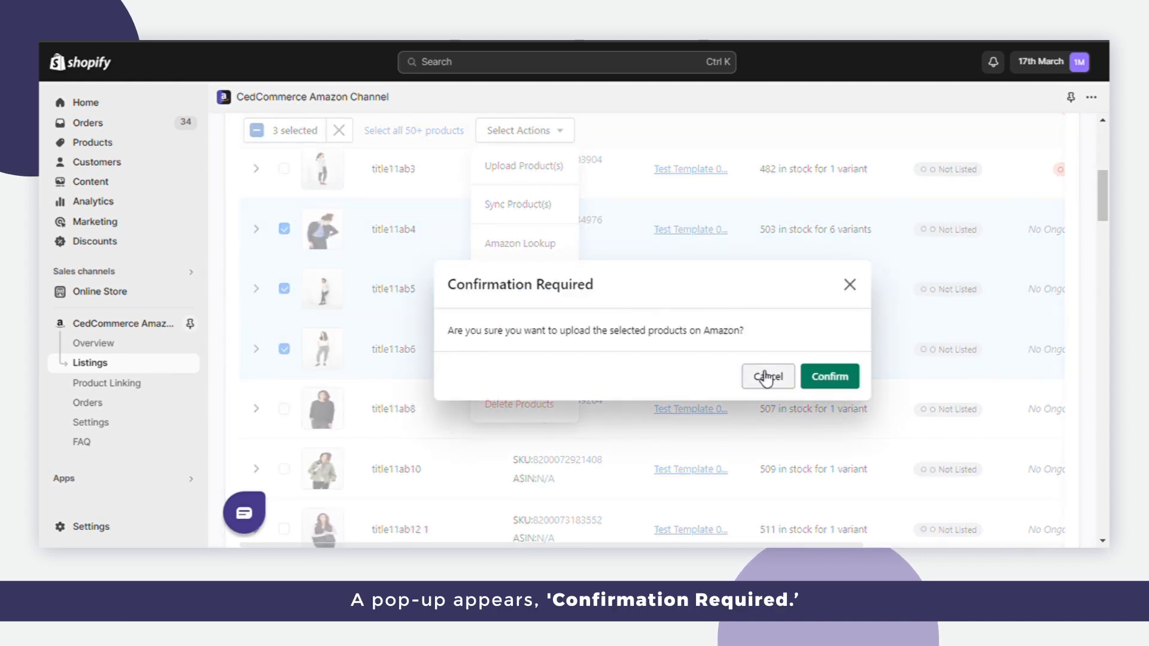
{"action": "mouse_move", "coordinate": [830, 375]}
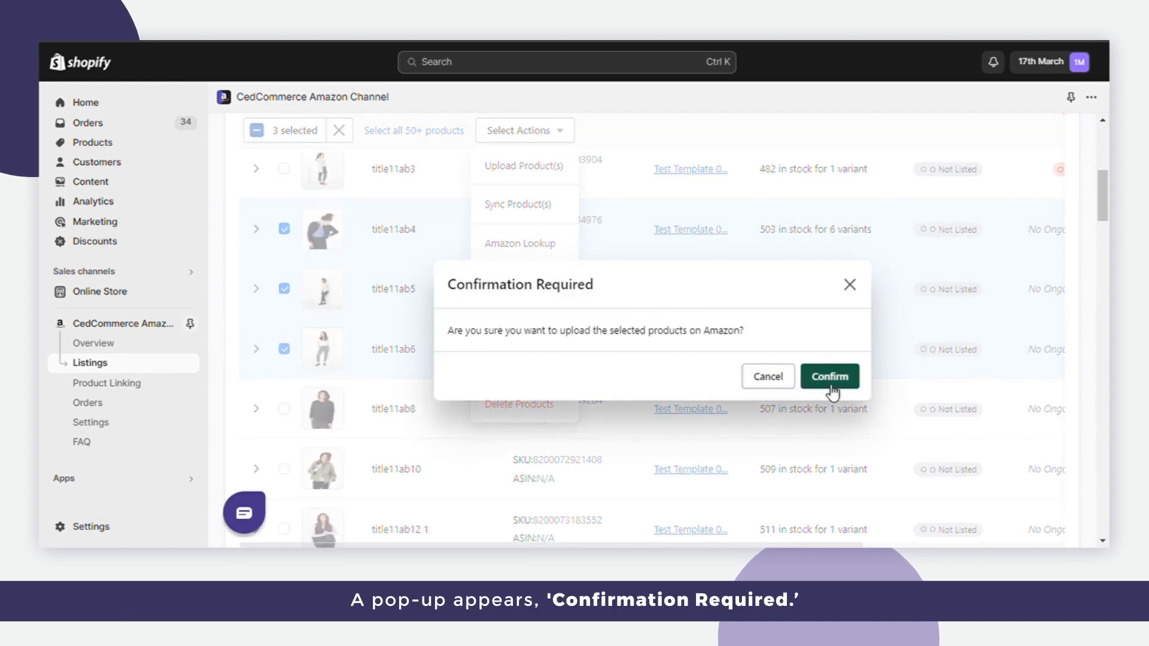
{"action": "left_click", "coordinate": [828, 376]}
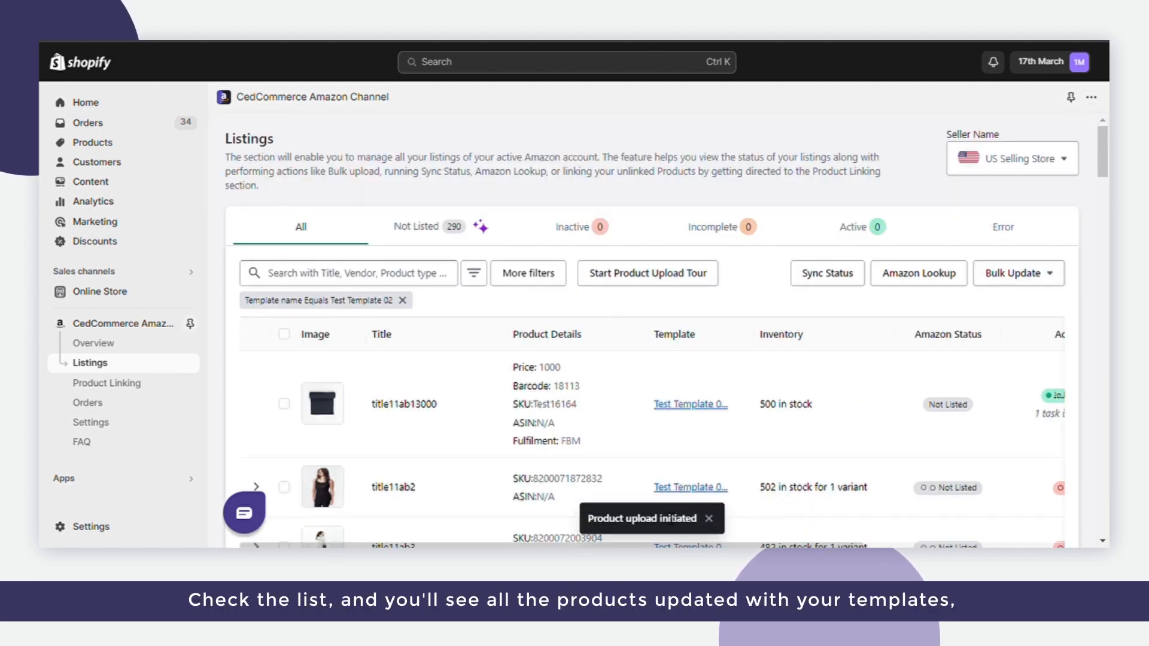
{"action": "mouse_move", "coordinate": [690, 404]}
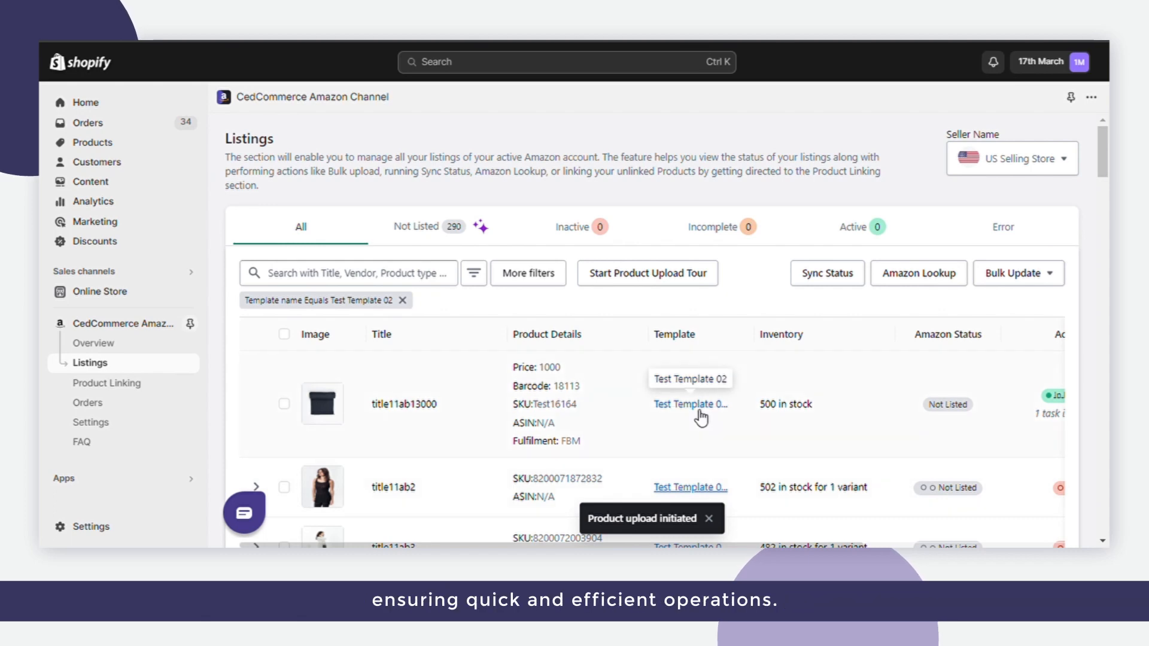
{"action": "scroll", "scroll_direction": "down", "scroll_amount": 3}
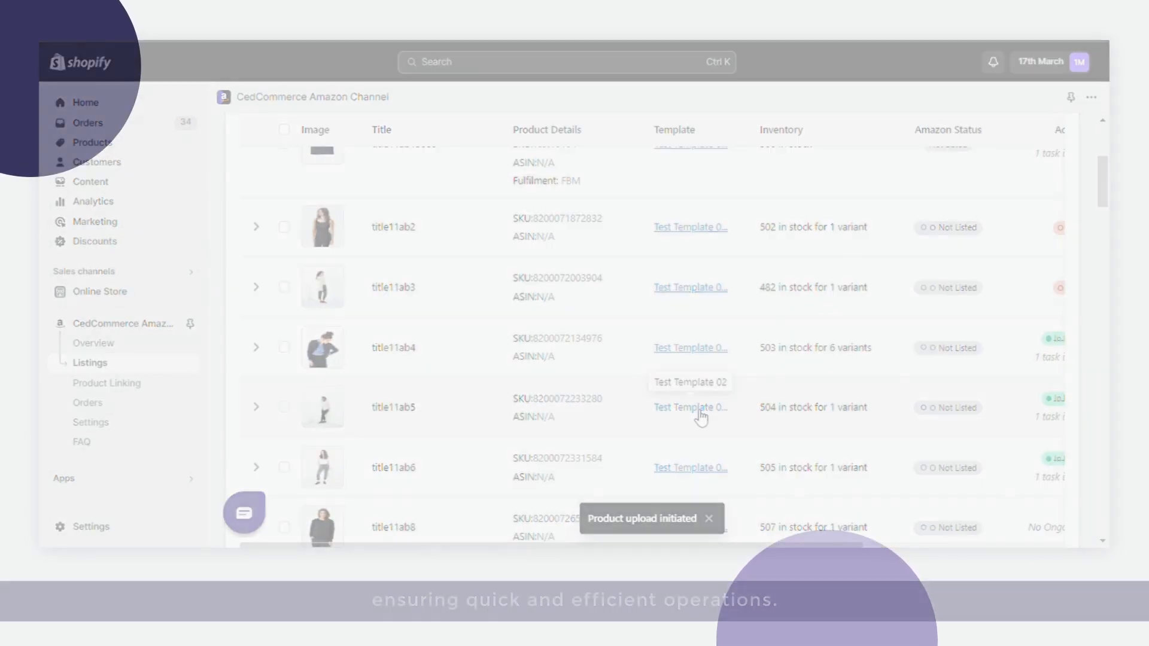